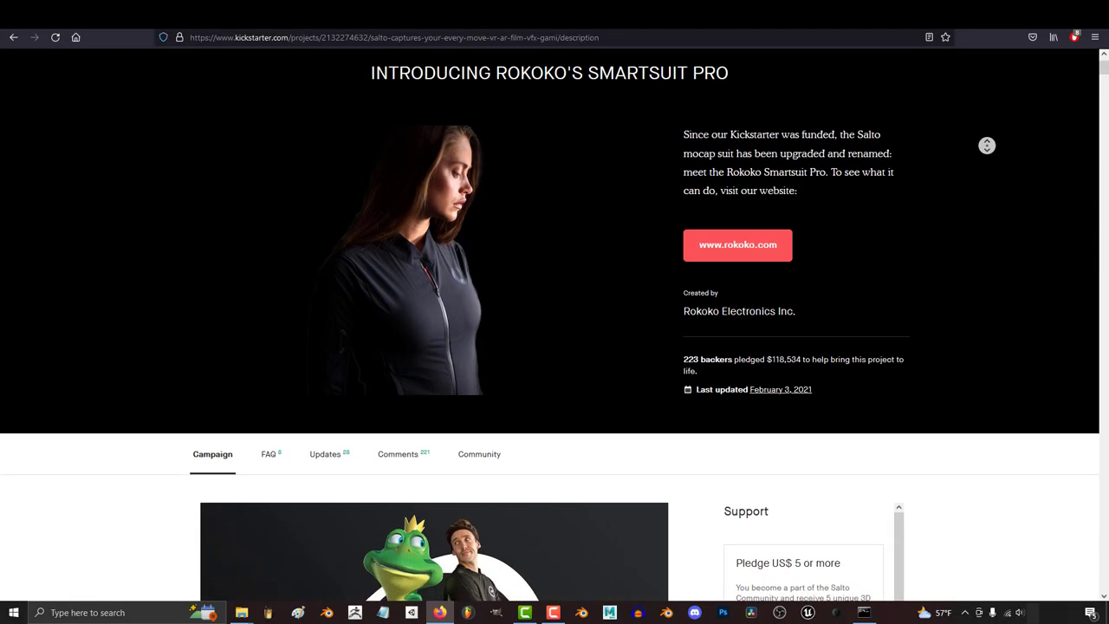
- Scroll through the Smartsuit Pro II pricing and OptiTrack 20-camera setup, then return to the Kickstarter page
{"action": "scroll", "scroll_direction": "down", "scroll_amount": 3}
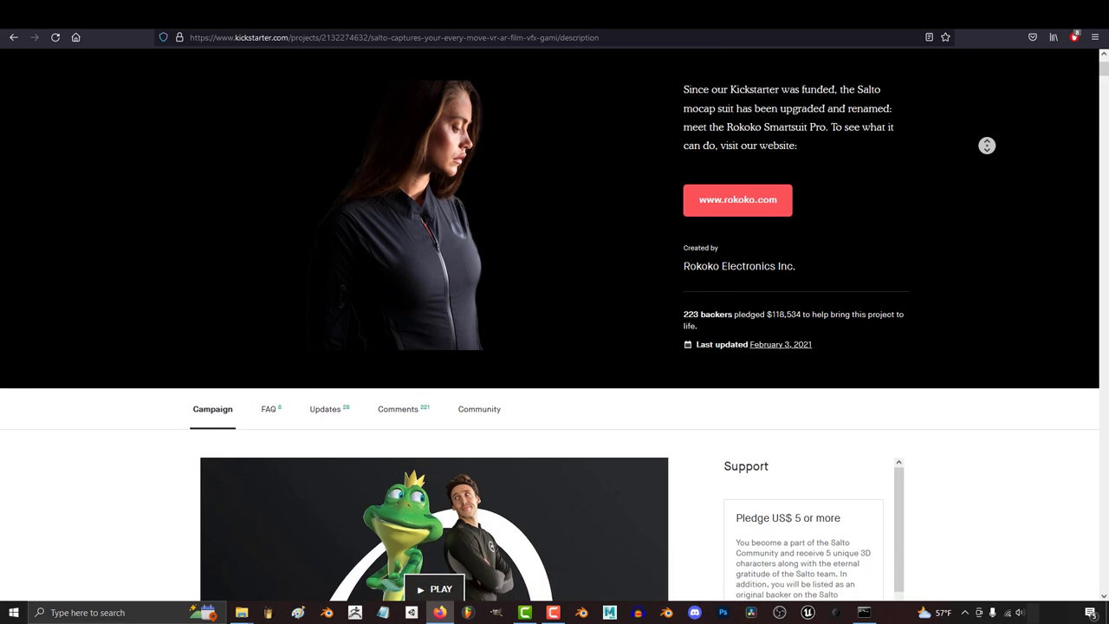
{"action": "scroll", "scroll_direction": "down", "scroll_amount": 3}
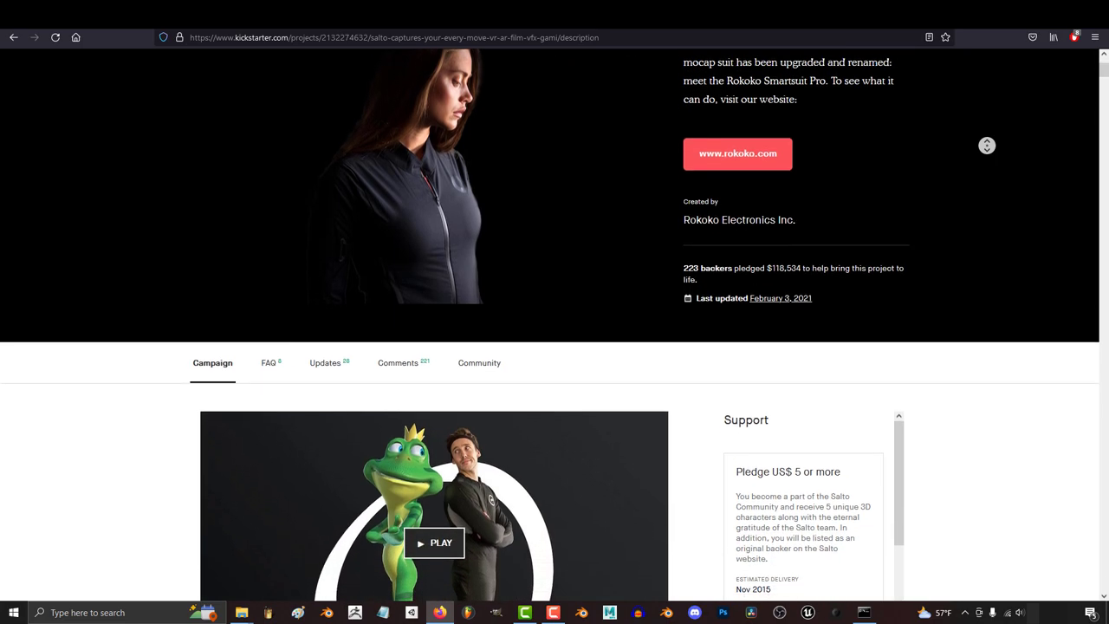
{"action": "scroll", "scroll_direction": "down", "scroll_amount": 3}
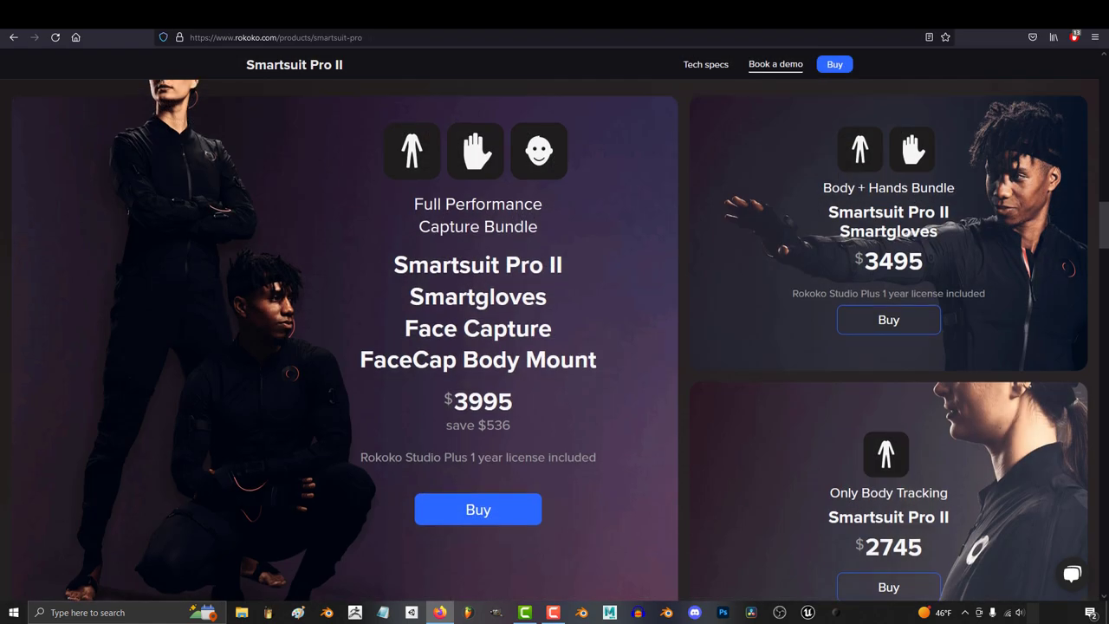
{"action": "scroll", "scroll_direction": "down", "scroll_amount": 3}
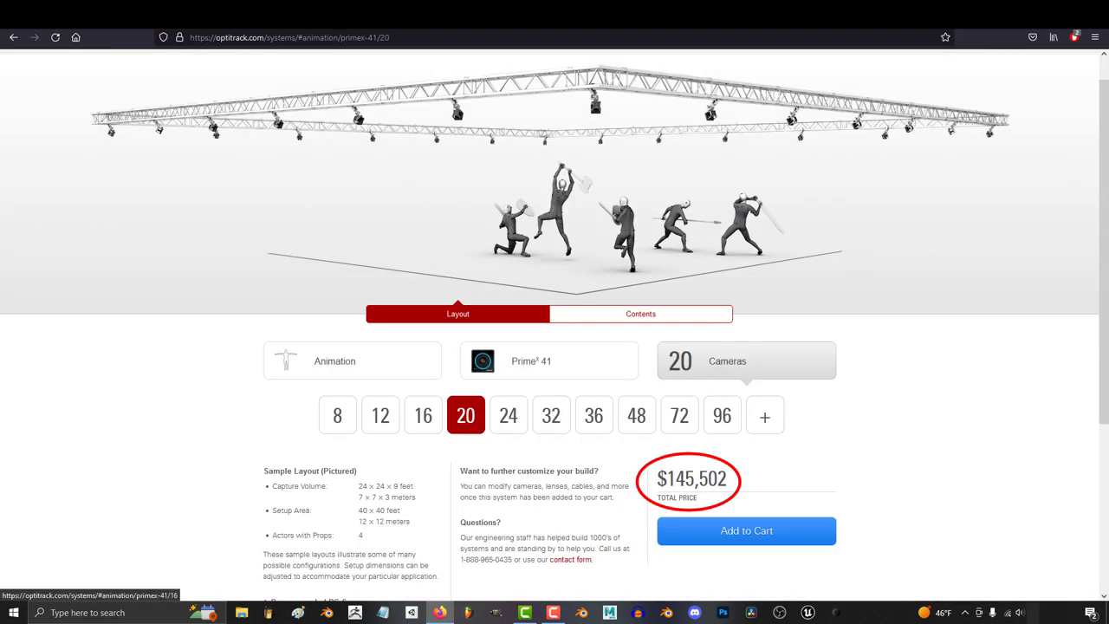
{"action": "left_click", "coordinate": [679, 416]}
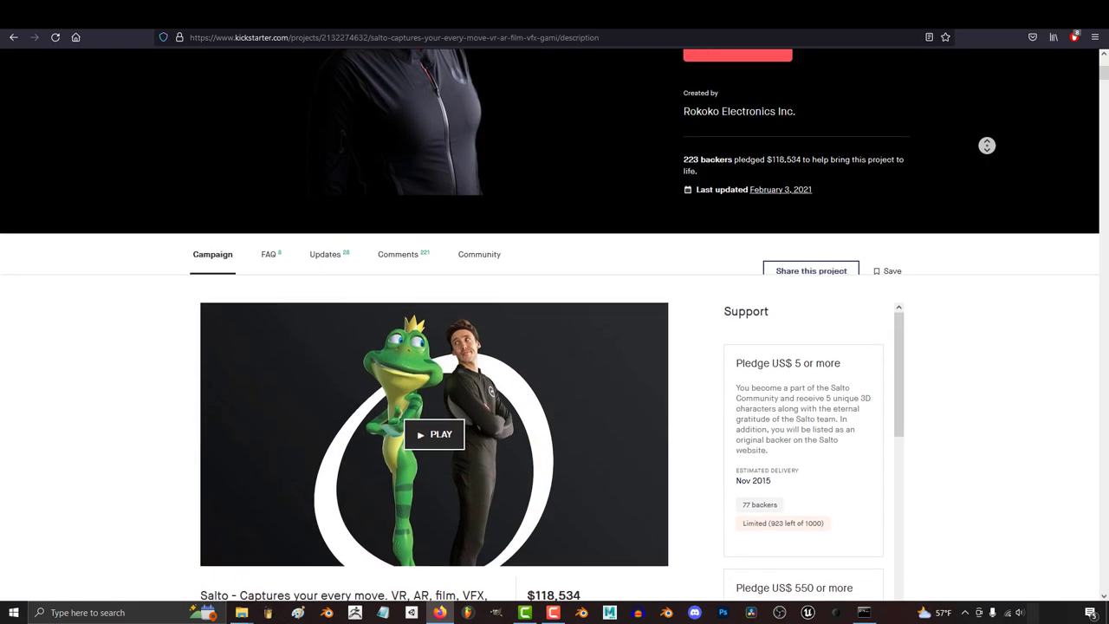
{"action": "scroll", "scroll_direction": "down", "scroll_amount": 3}
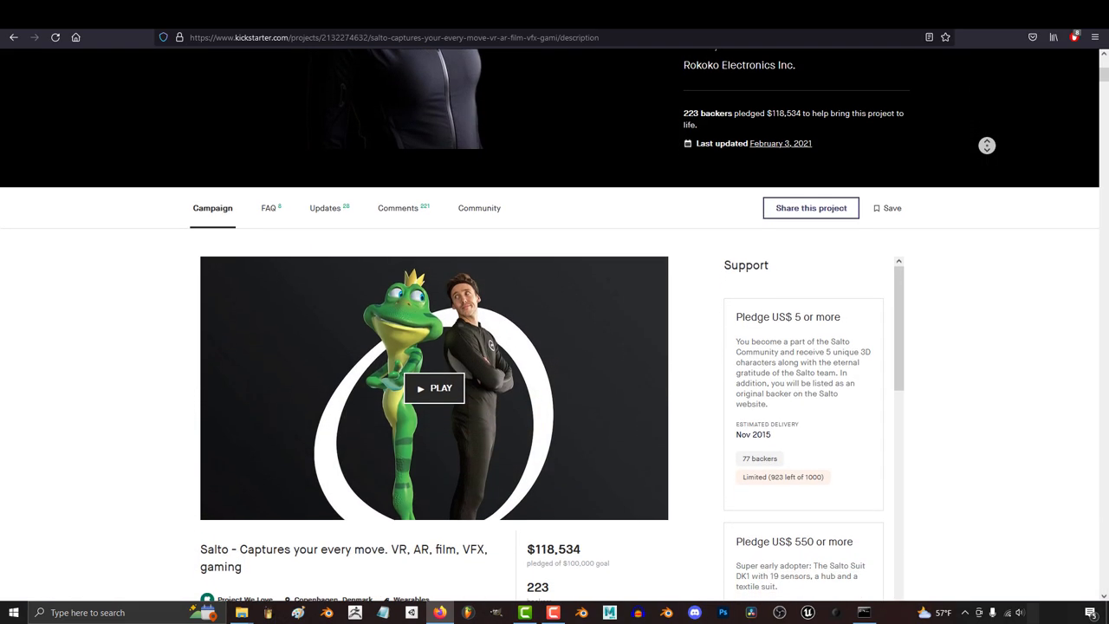
{"action": "scroll", "scroll_direction": "down", "scroll_amount": 3}
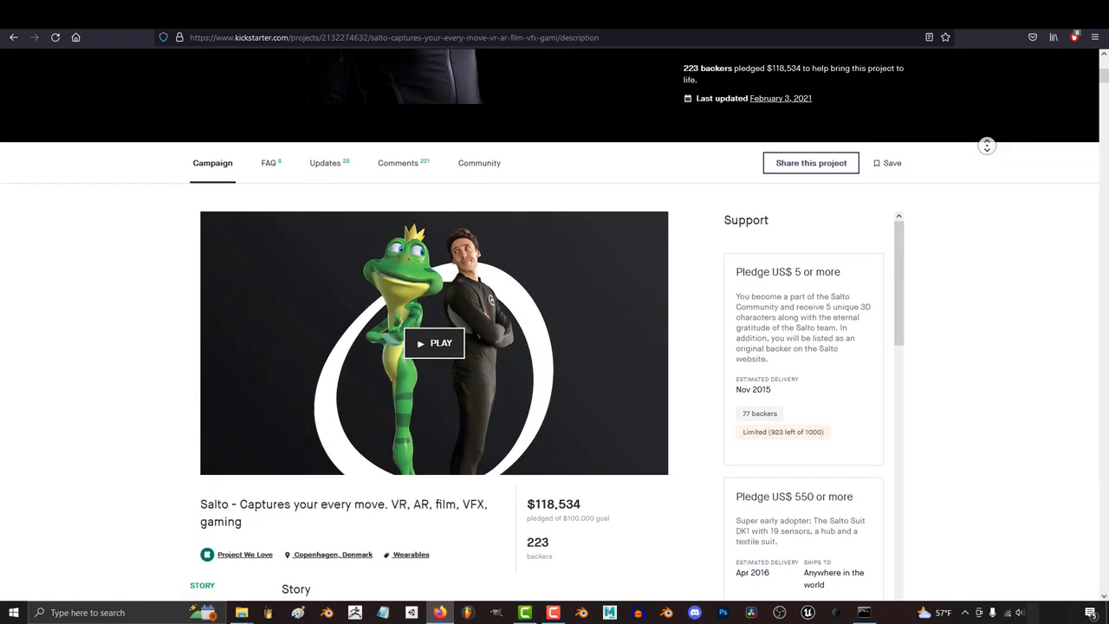
{"action": "left_click", "coordinate": [433, 343]}
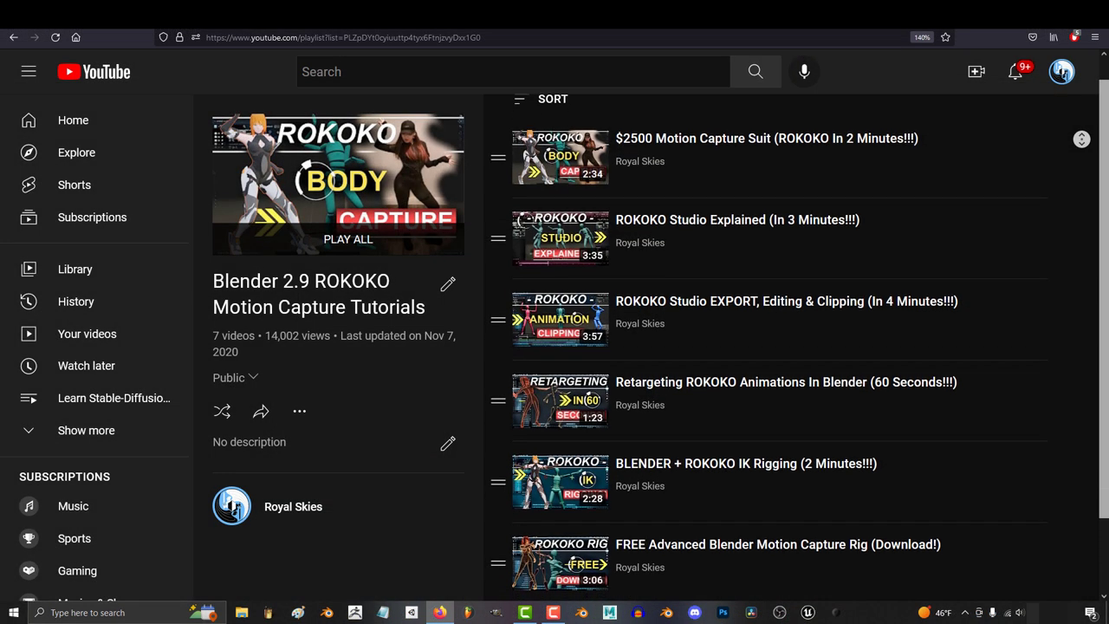
- Scroll through the 12-video Blender + Kinect playlist down to Part 12
{"action": "scroll", "scroll_direction": "down", "scroll_amount": 3}
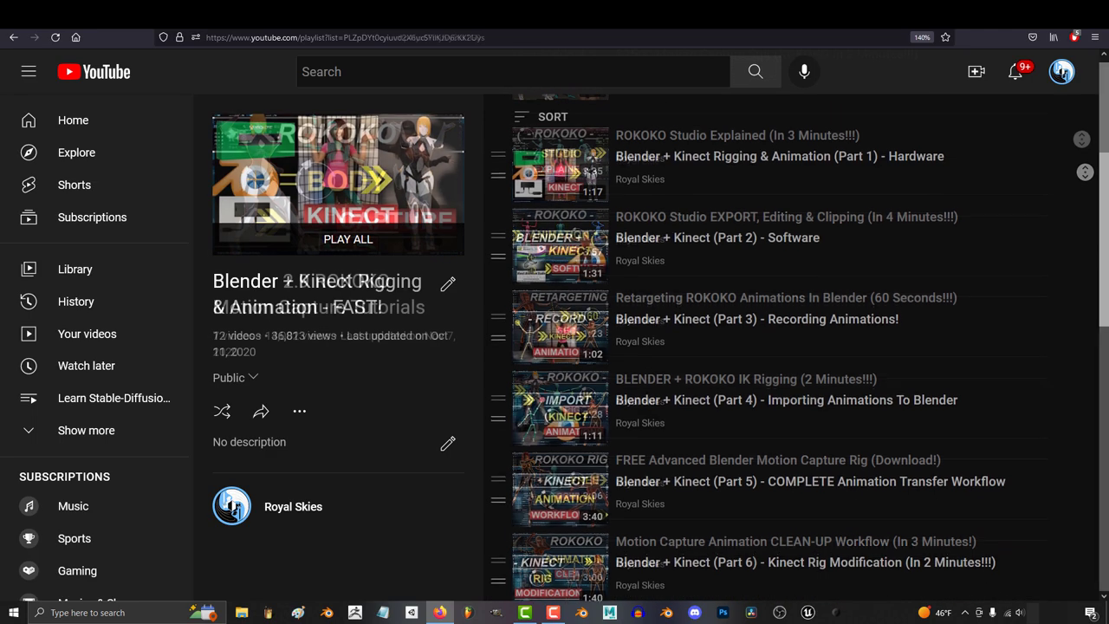
{"action": "scroll", "scroll_direction": "down", "scroll_amount": 3}
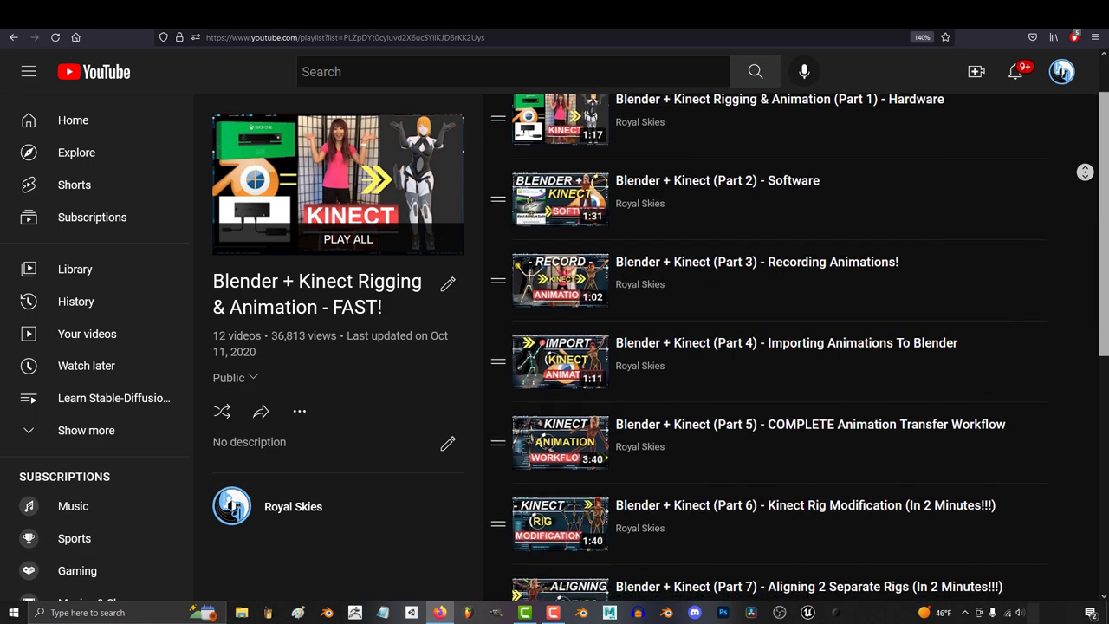
{"action": "scroll", "scroll_direction": "down", "scroll_amount": 3}
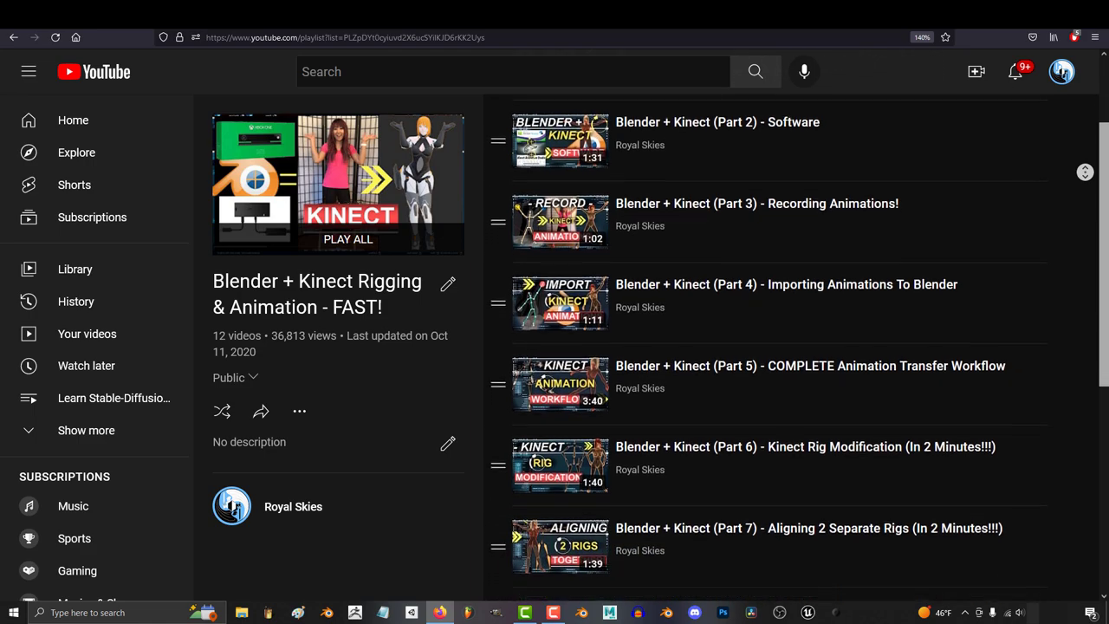
{"action": "scroll", "scroll_direction": "down", "scroll_amount": 3}
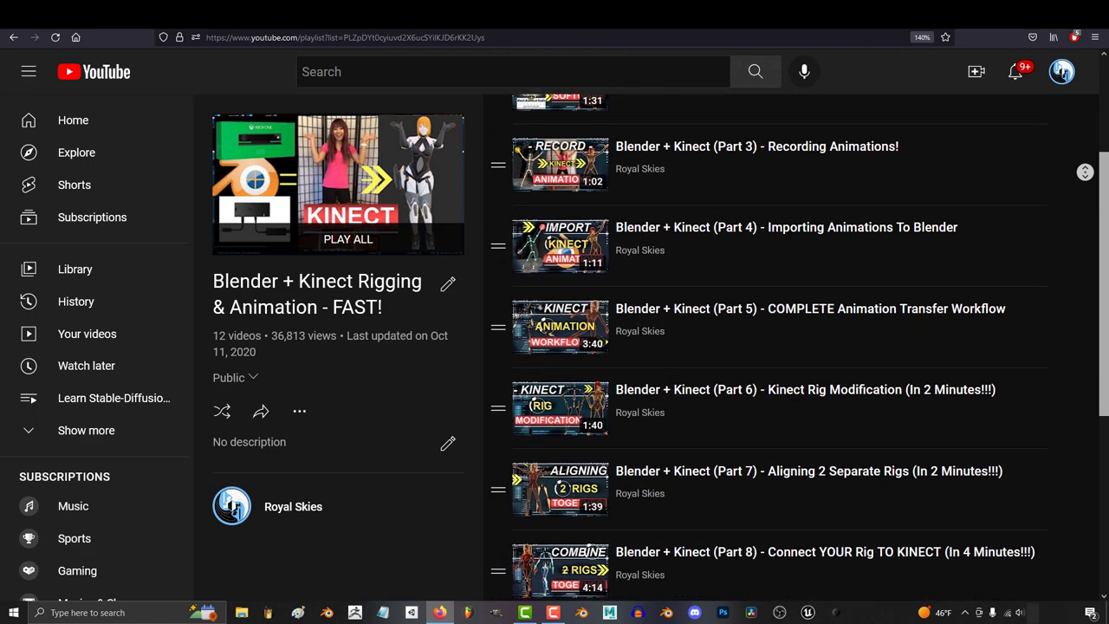
{"action": "scroll", "scroll_direction": "down", "scroll_amount": 3}
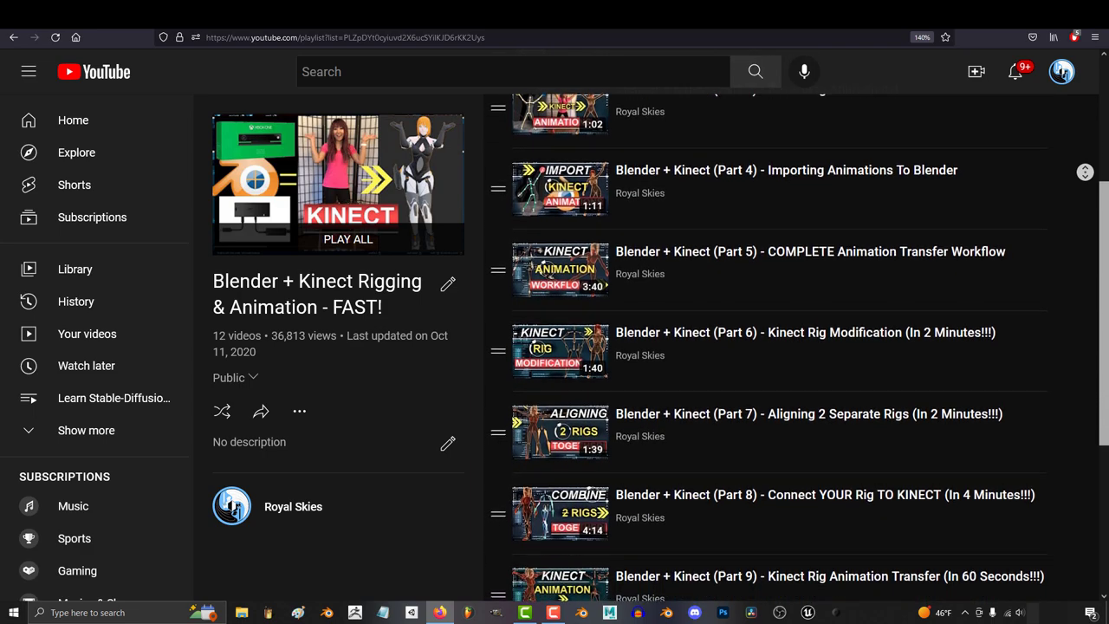
{"action": "scroll", "scroll_direction": "down", "scroll_amount": 3}
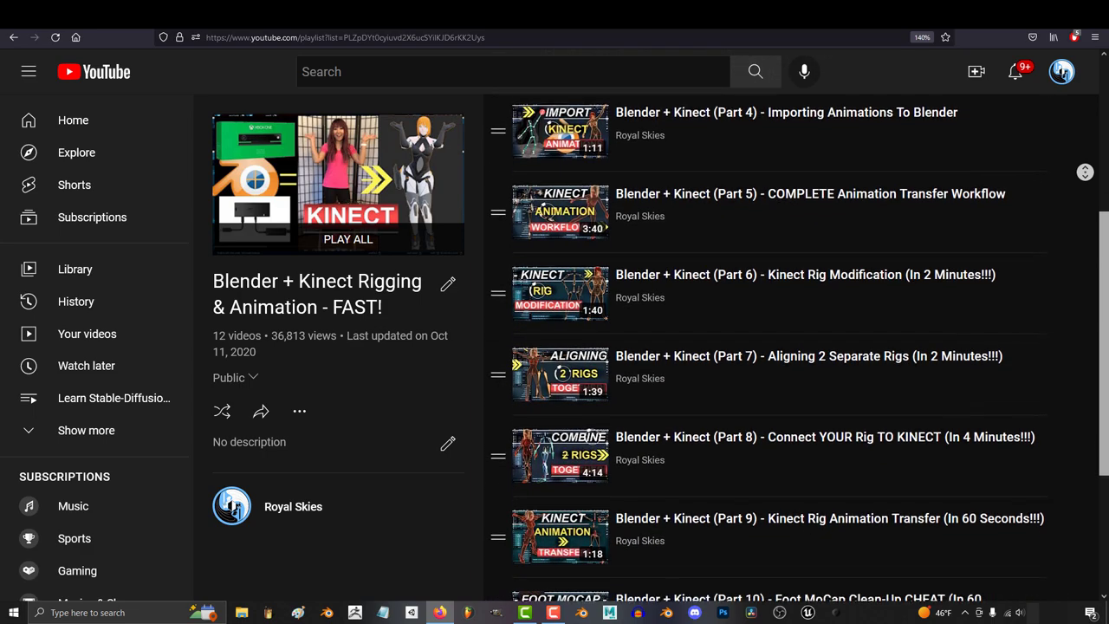
{"action": "scroll", "scroll_direction": "down", "scroll_amount": 3}
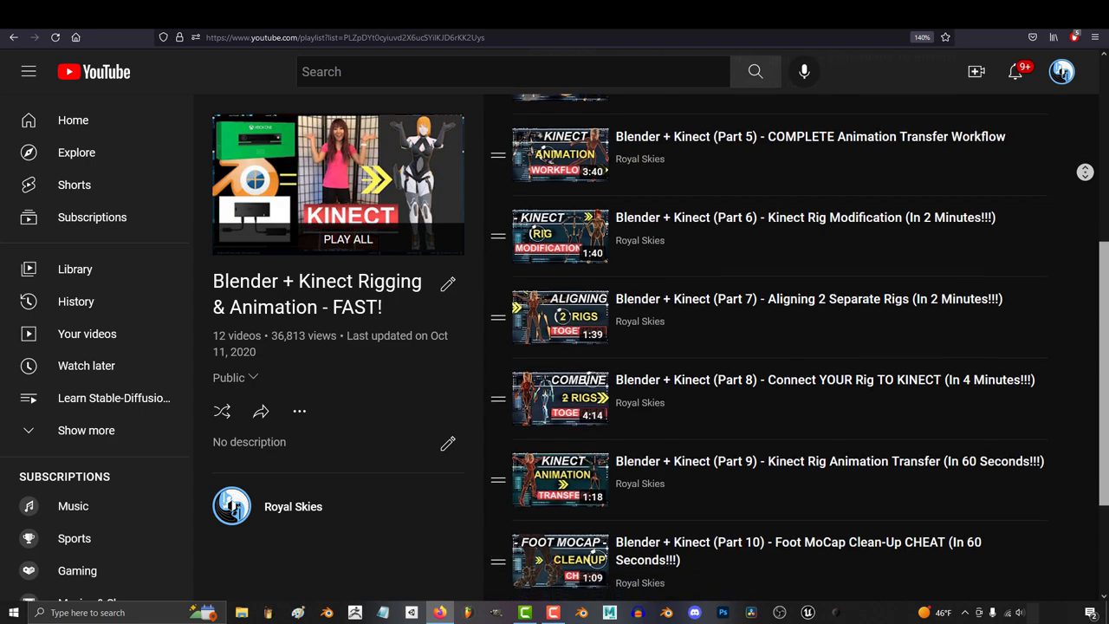
{"action": "scroll", "scroll_direction": "down", "scroll_amount": 3}
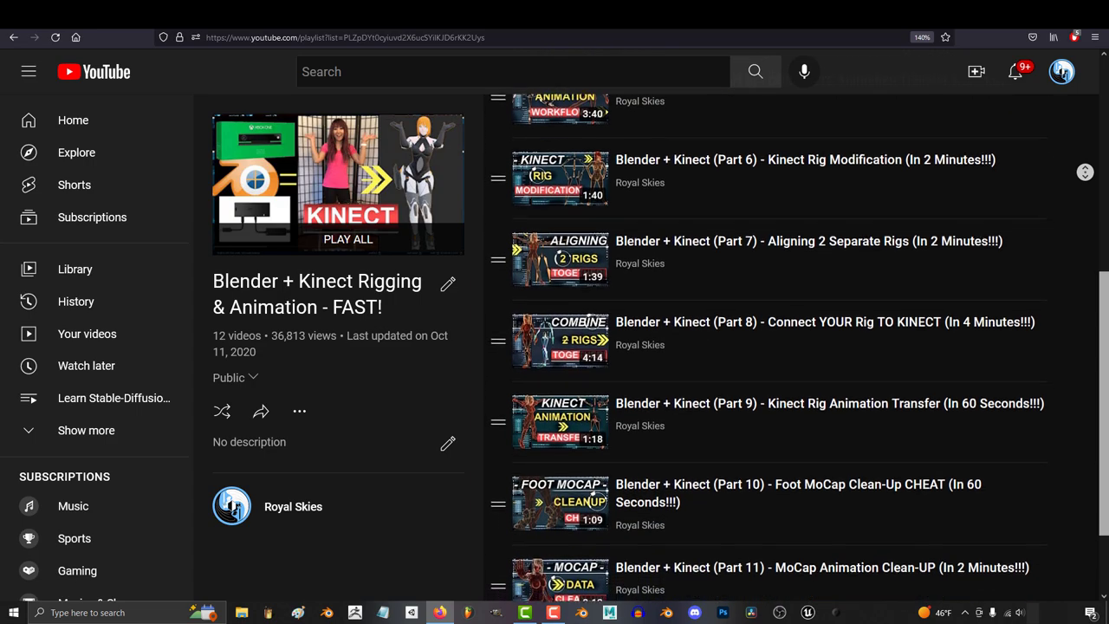
{"action": "scroll", "scroll_direction": "down", "scroll_amount": 3}
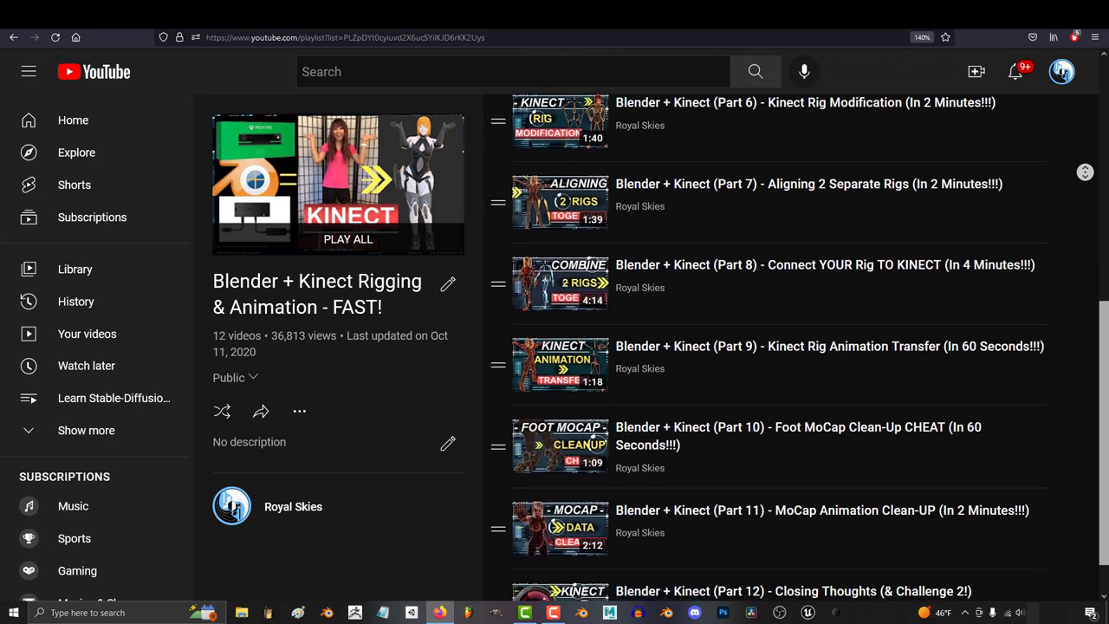
{"action": "scroll", "scroll_direction": "down", "scroll_amount": 3}
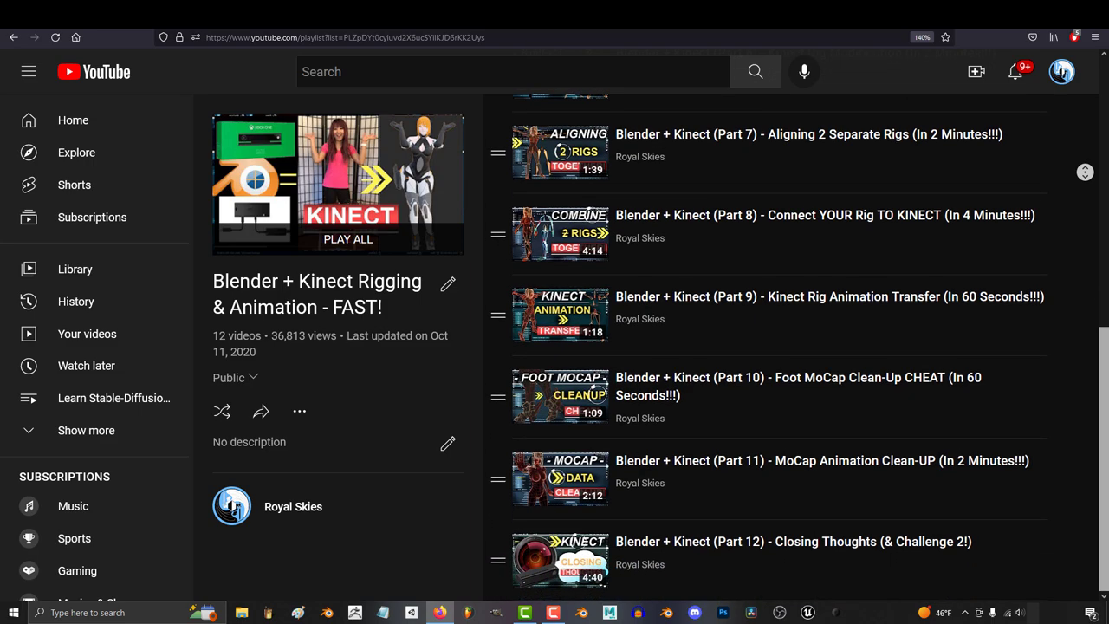
- Search for 'face motion capture'
{"action": "type", "text": "face motion capture"}
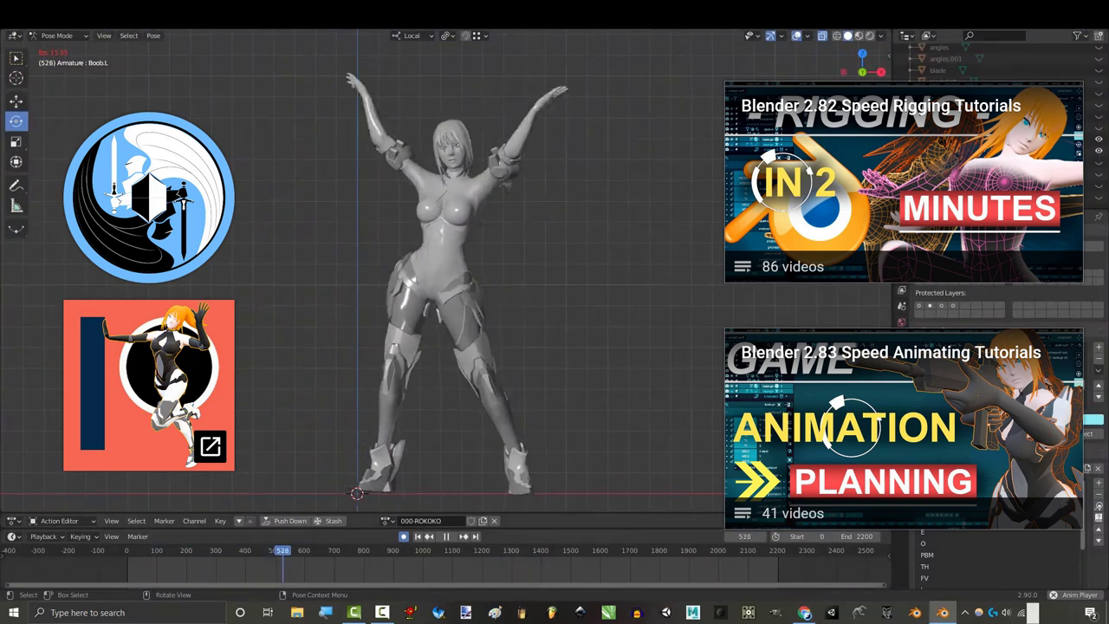
- Switch from the Blender character scene to the red-and-black samurai illustration gallery
{"action": "left_click", "coordinate": [445, 536]}
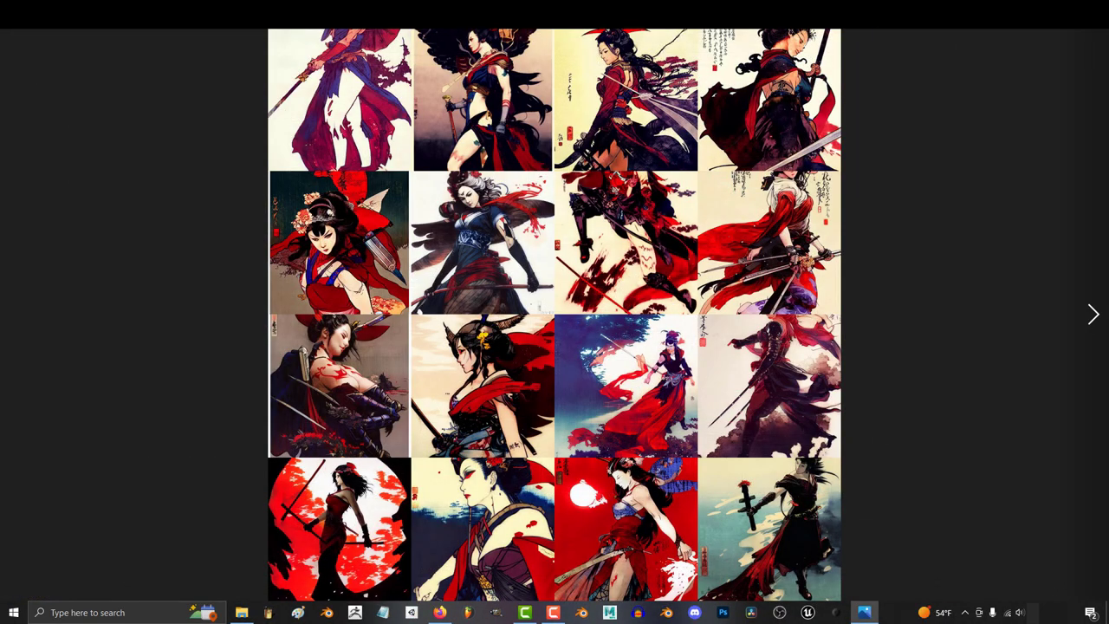
{"action": "left_click", "coordinate": [1092, 313]}
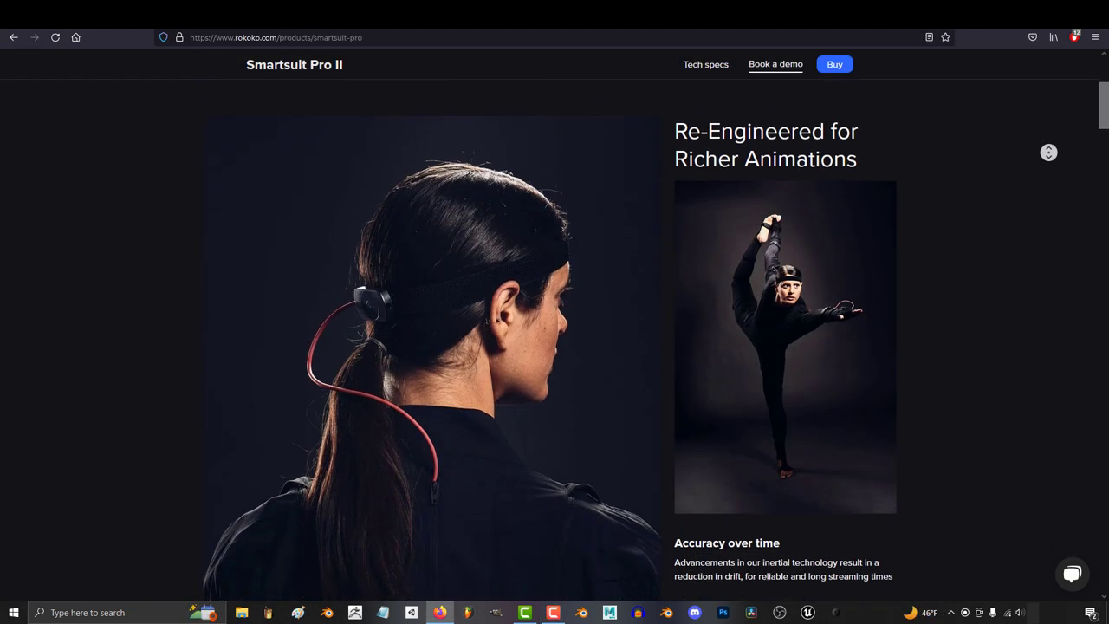
- Scroll the Rokoko home page to the Smartgloves, Smartsuit Pro II and Face Capture lineup
{"action": "scroll", "scroll_direction": "down", "scroll_amount": 3}
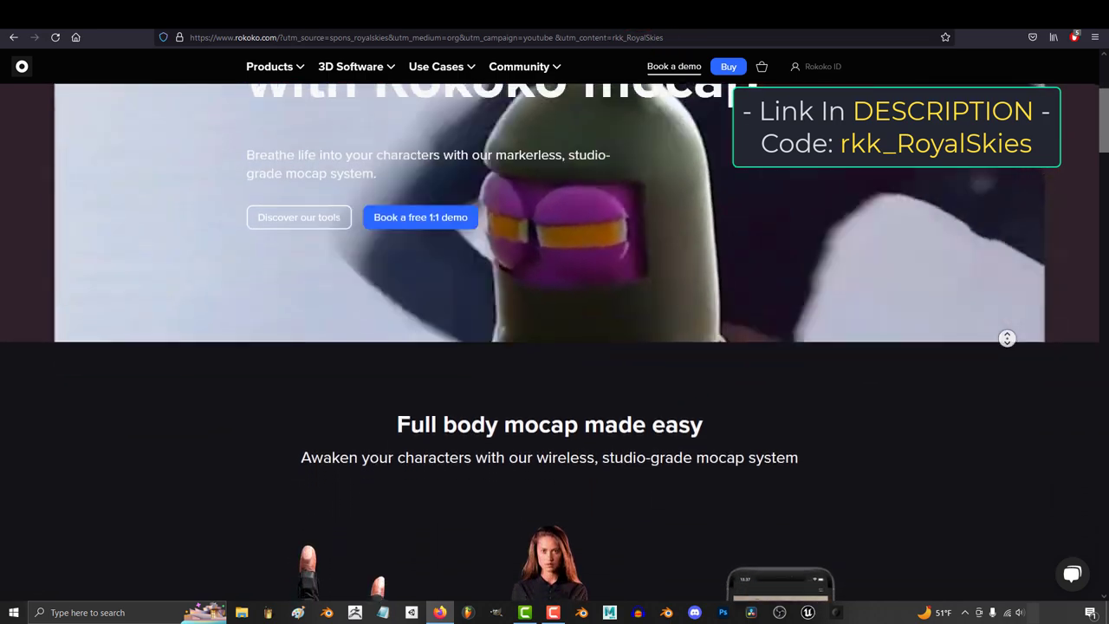
{"action": "scroll", "scroll_direction": "down", "scroll_amount": 3}
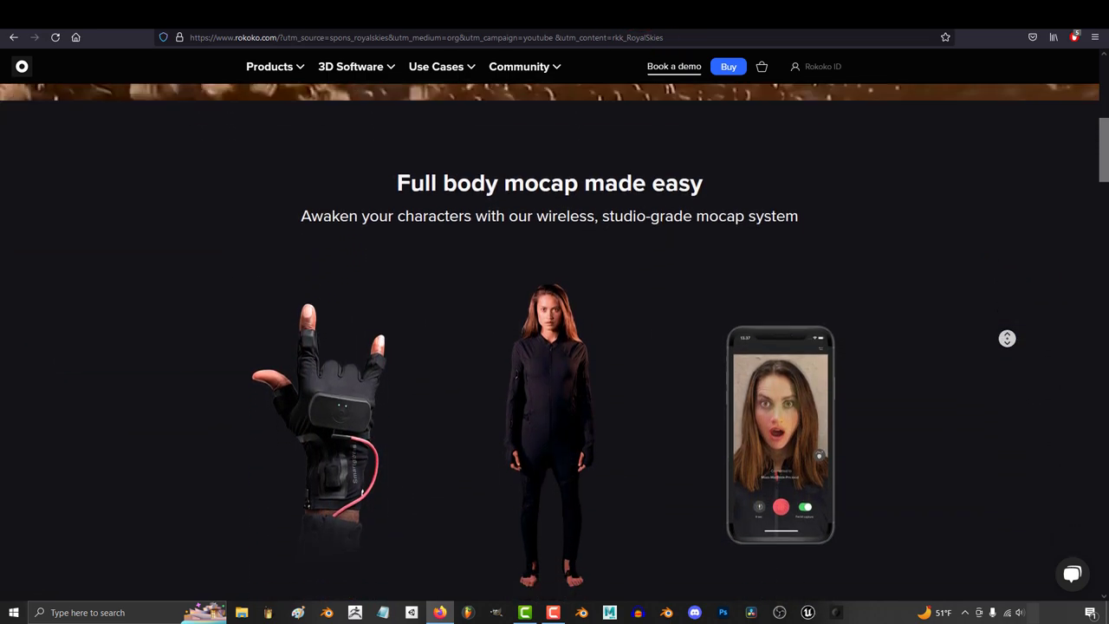
{"action": "scroll", "scroll_direction": "down", "scroll_amount": 3}
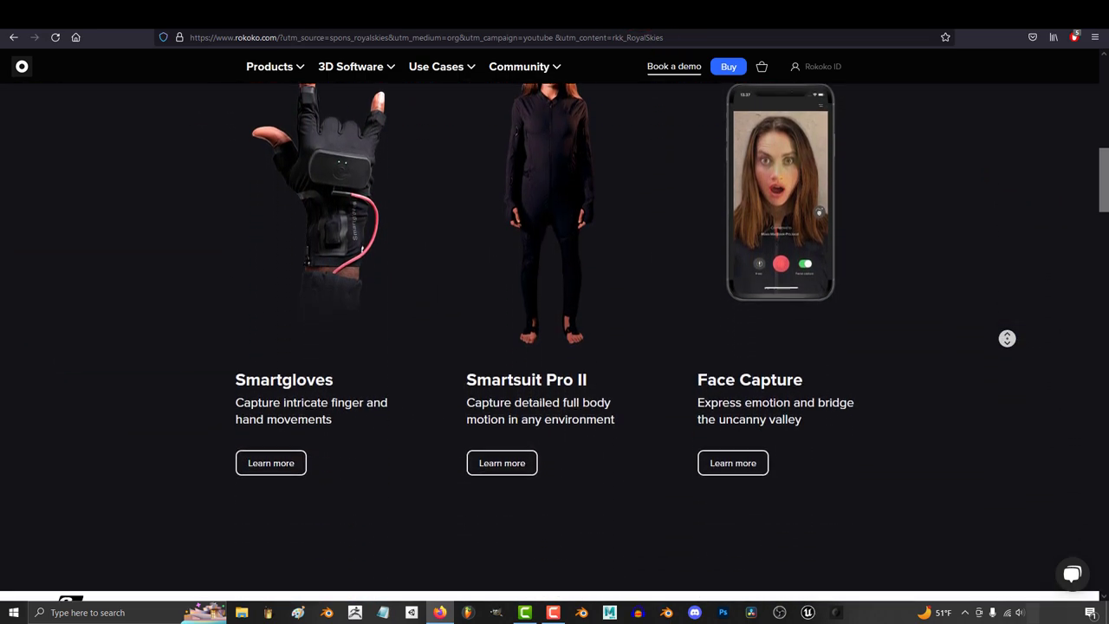